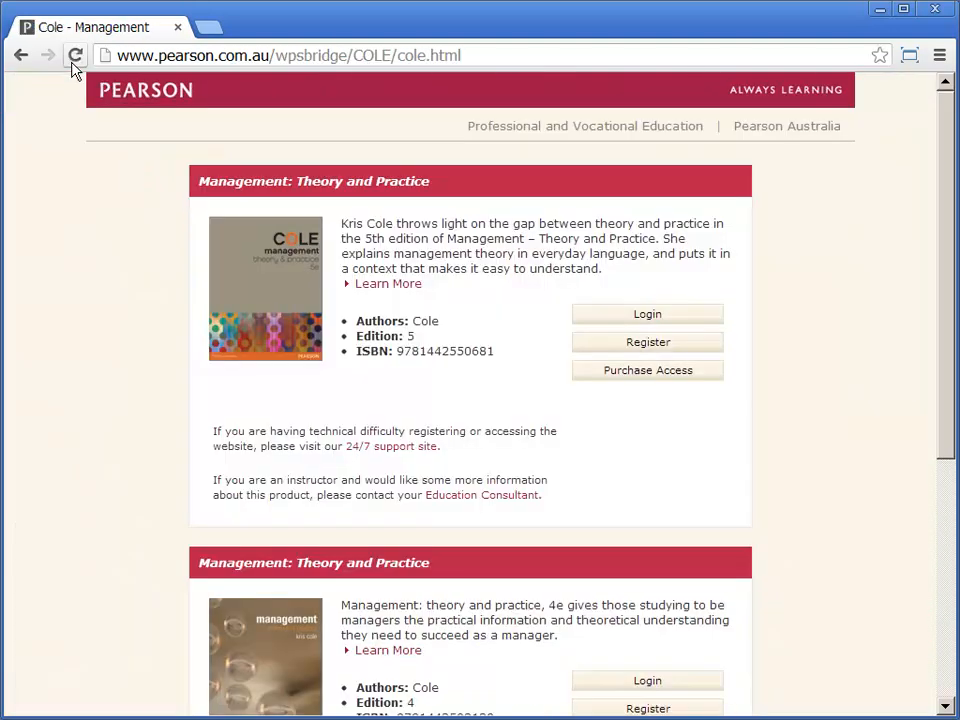
pyautogui.moveTo(648, 342)
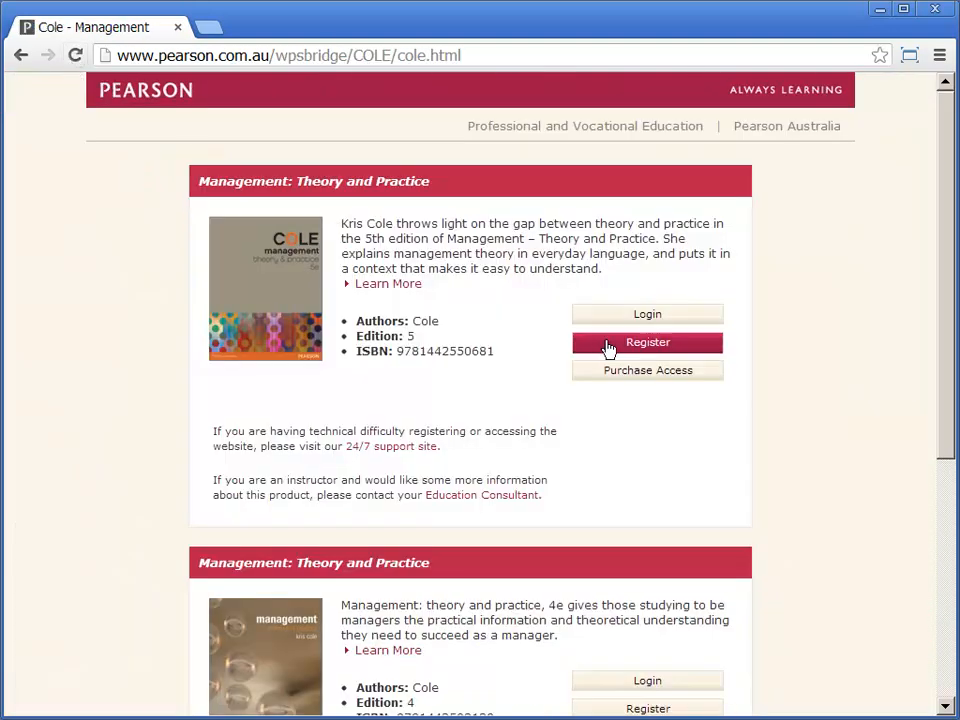
# Begin registration for the 3rd edition of Cole's Management: Theory and Practice
pyautogui.click(648, 342)
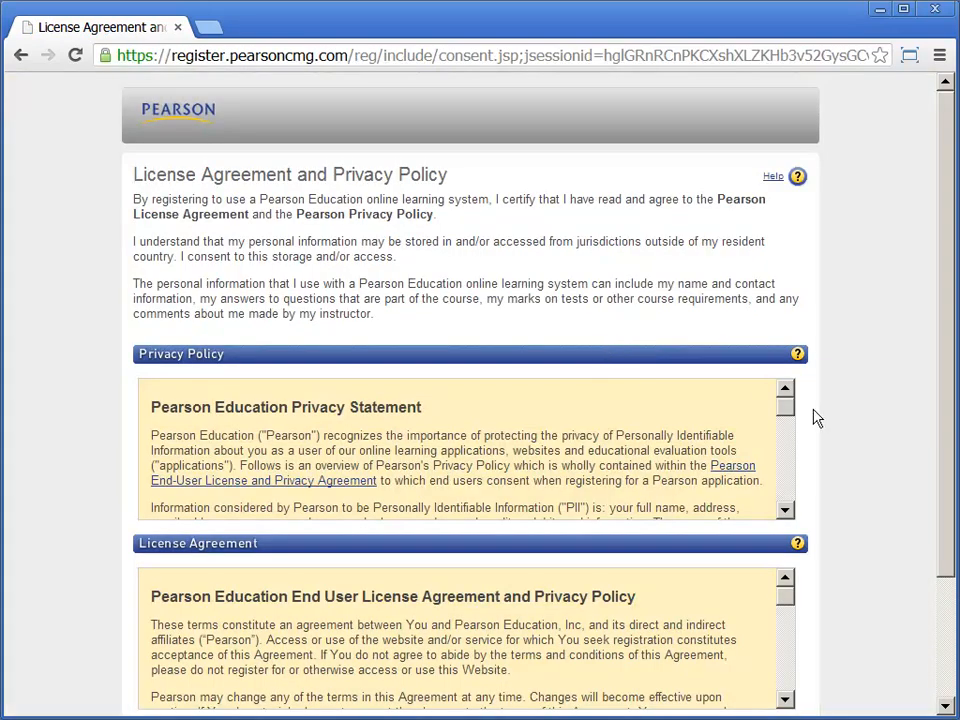
# Read through the Privacy Policy and License Agreement boxes and accept them
pyautogui.click(784, 512)
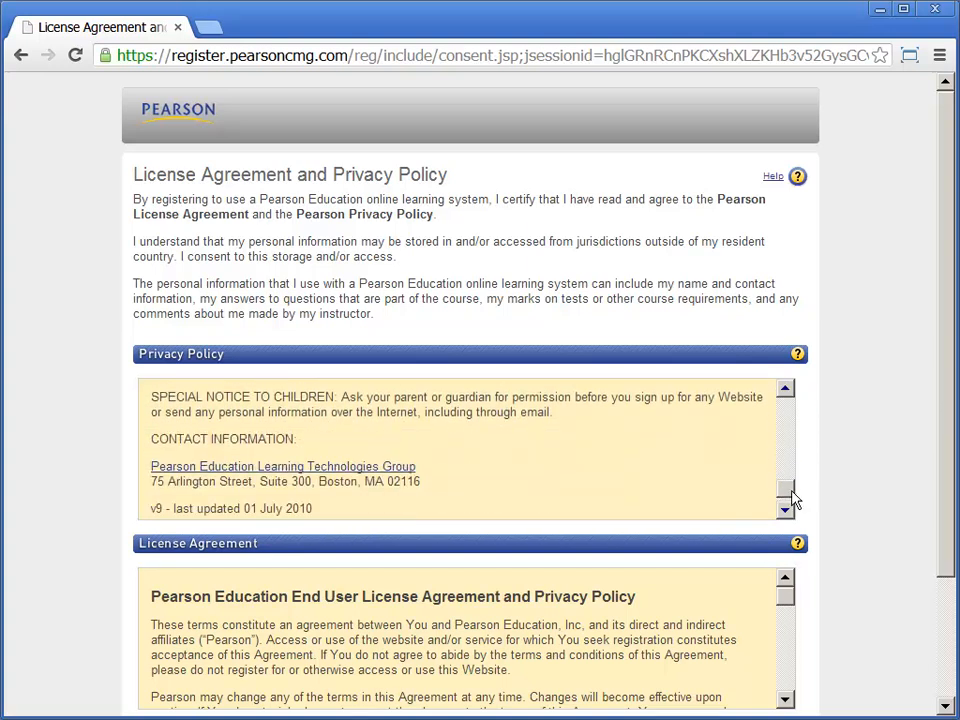
pyautogui.scroll(-3)
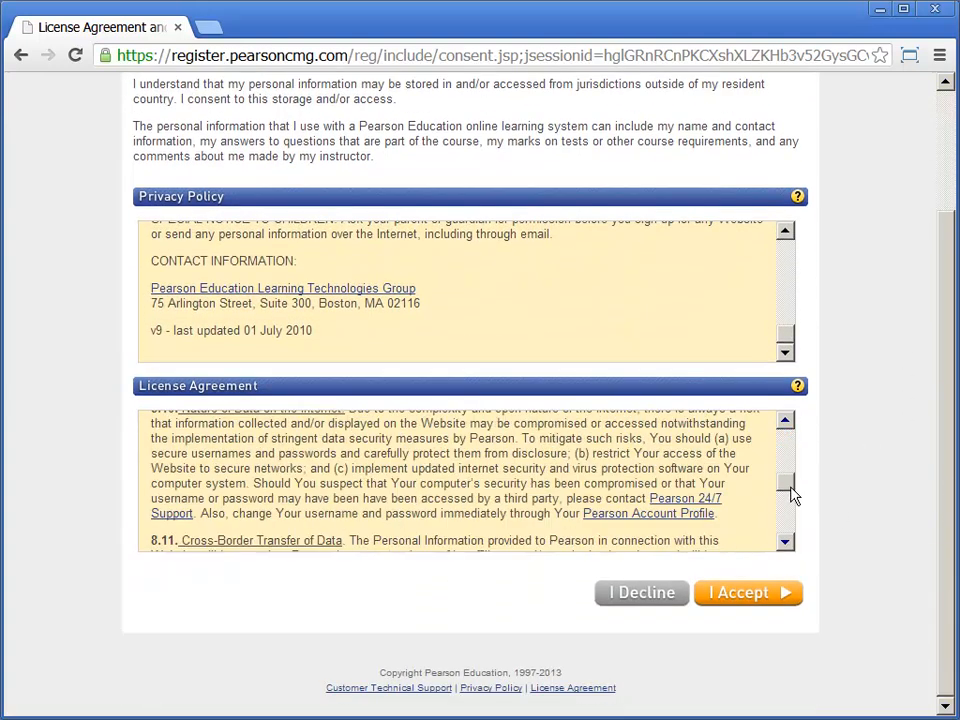
pyautogui.scroll(-3)
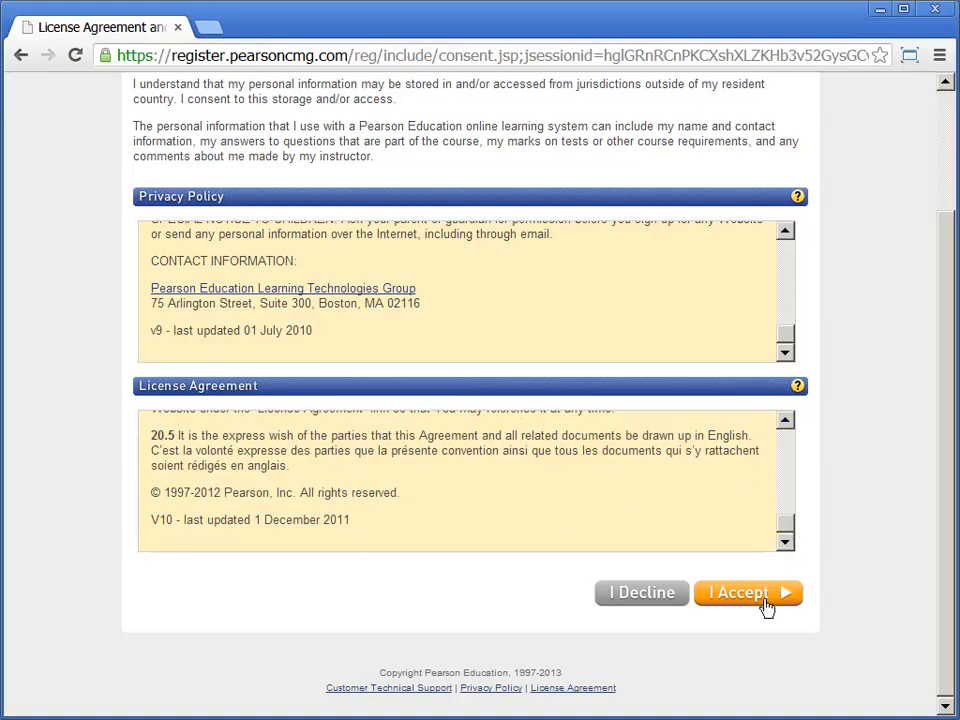
pyautogui.click(744, 592)
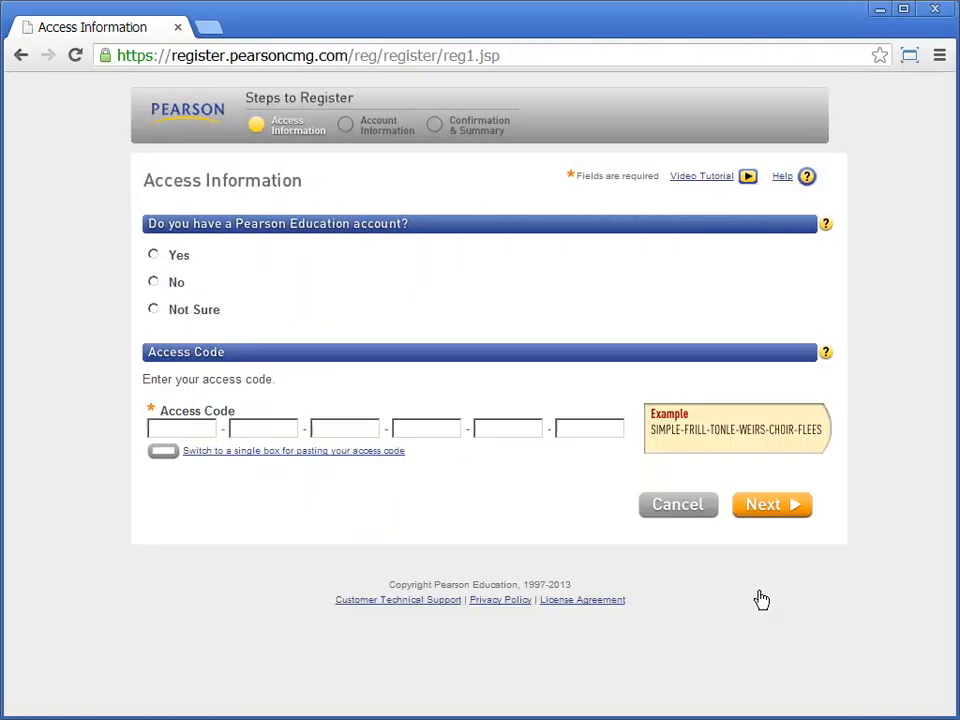
pyautogui.moveTo(804, 584)
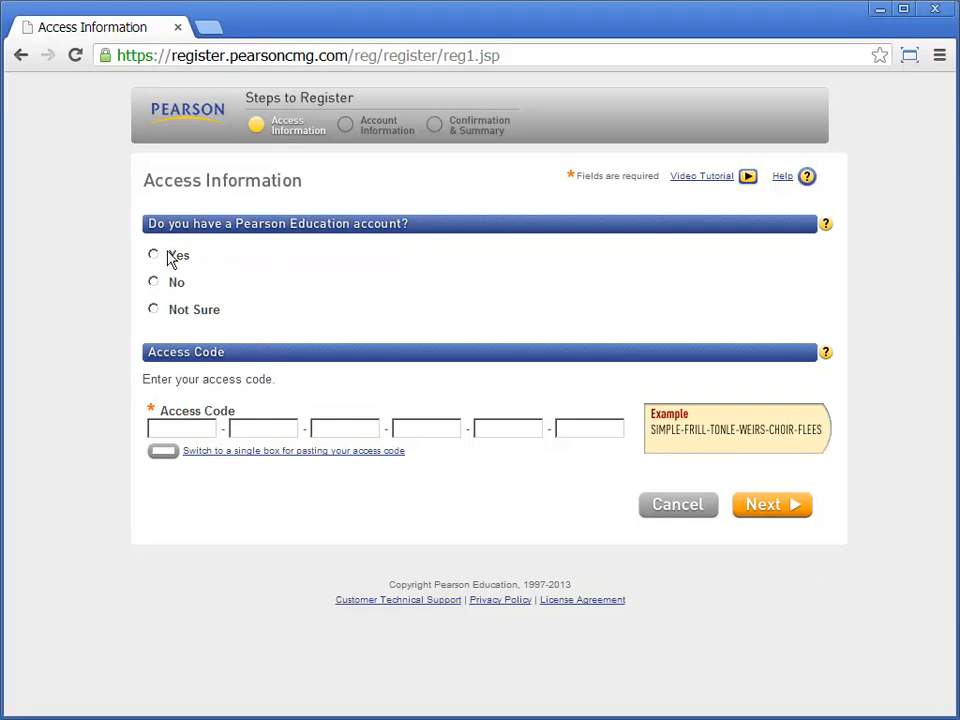
# Review the Yes, Not Sure and No account options, then settle on Yes for an existing account
pyautogui.click(154, 256)
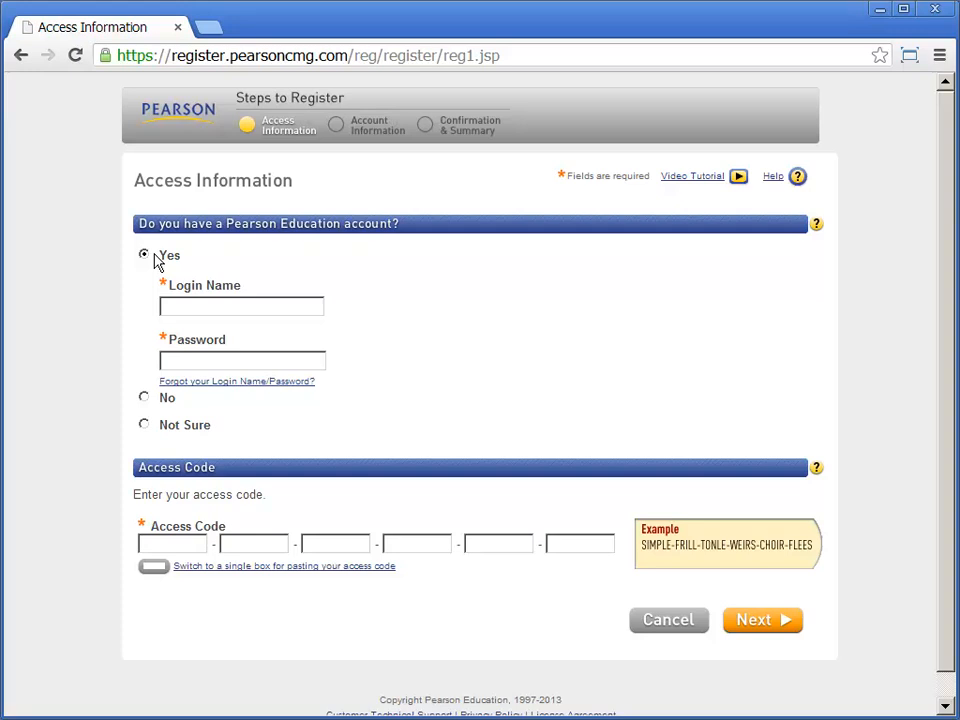
pyautogui.moveTo(136, 440)
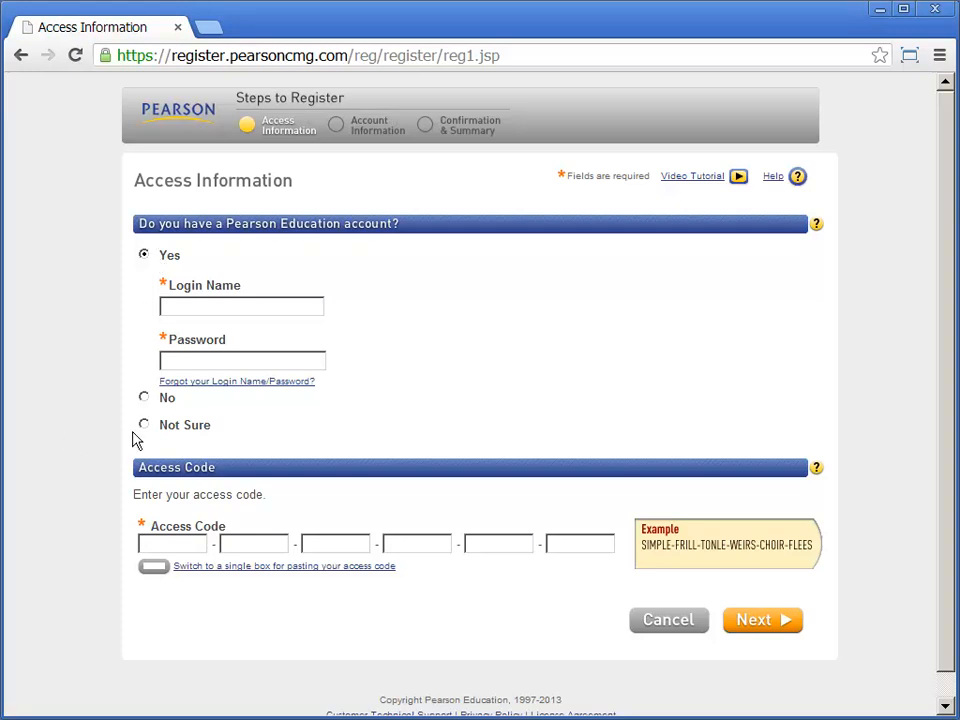
pyautogui.click(152, 424)
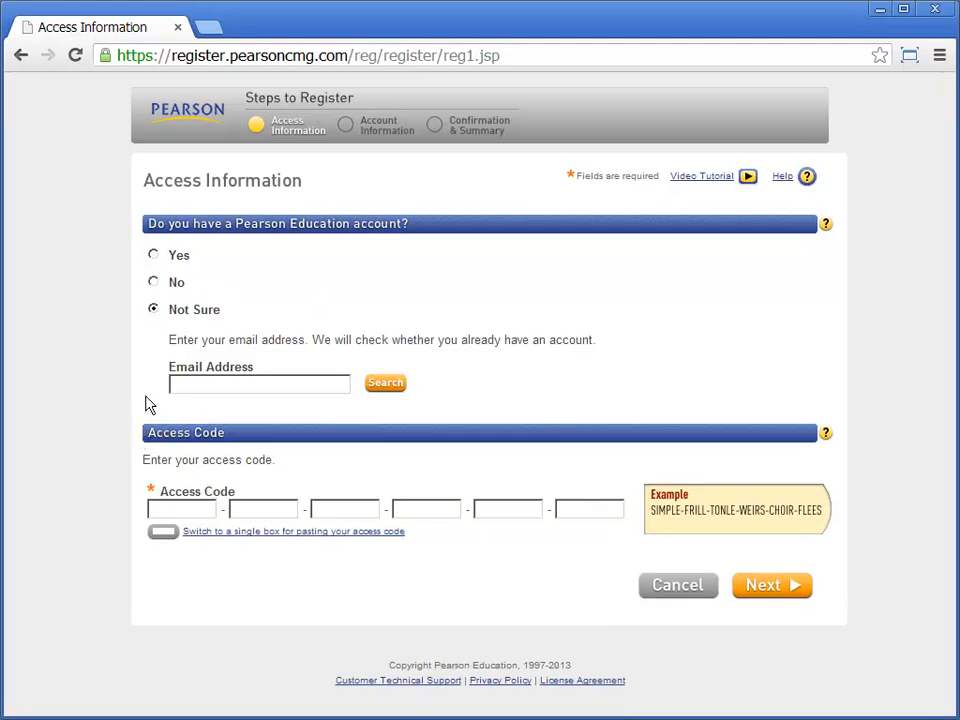
pyautogui.moveTo(152, 332)
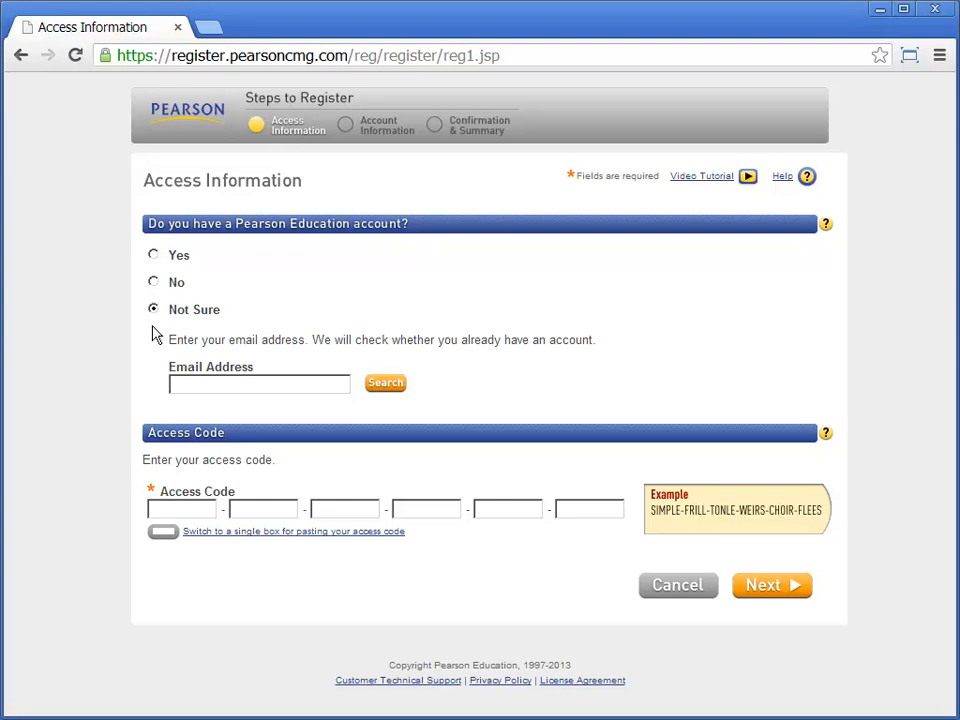
pyautogui.click(154, 282)
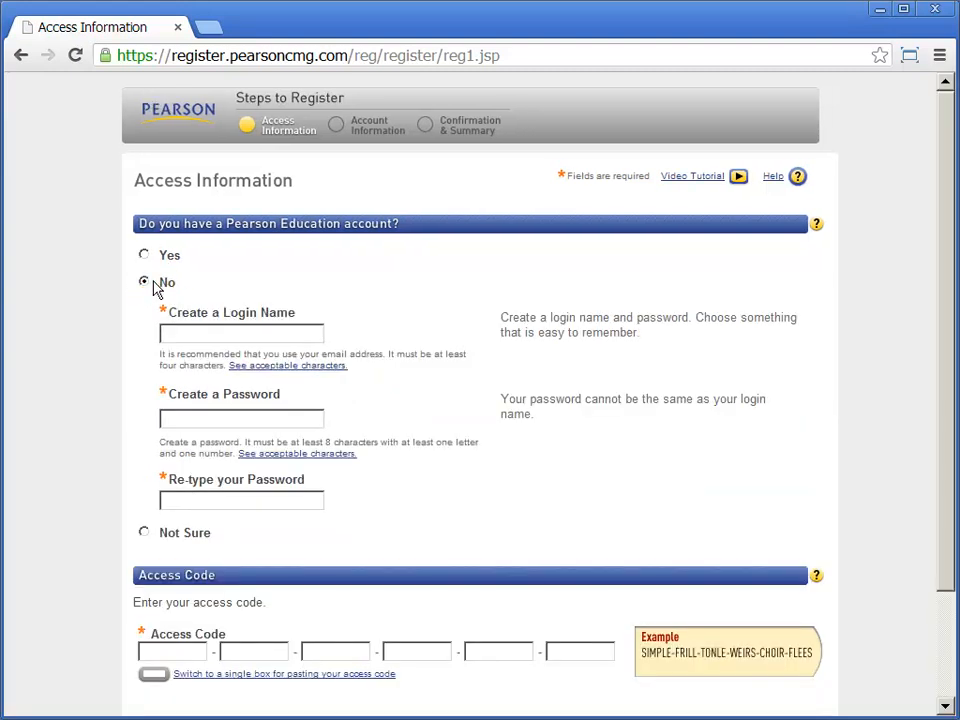
pyautogui.click(144, 254)
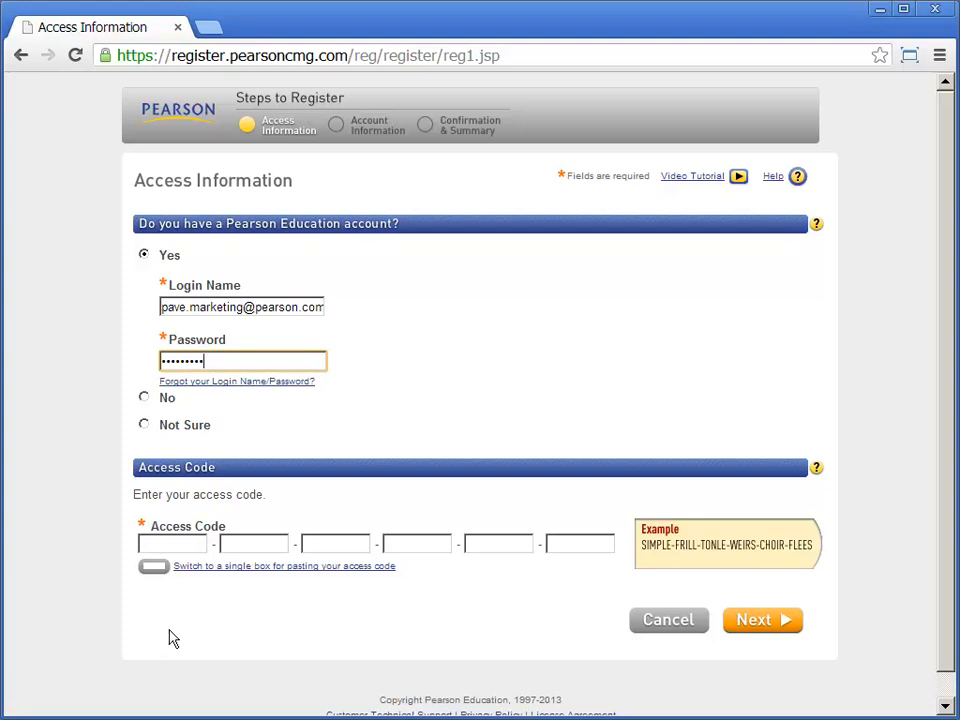
pyautogui.click(284, 564)
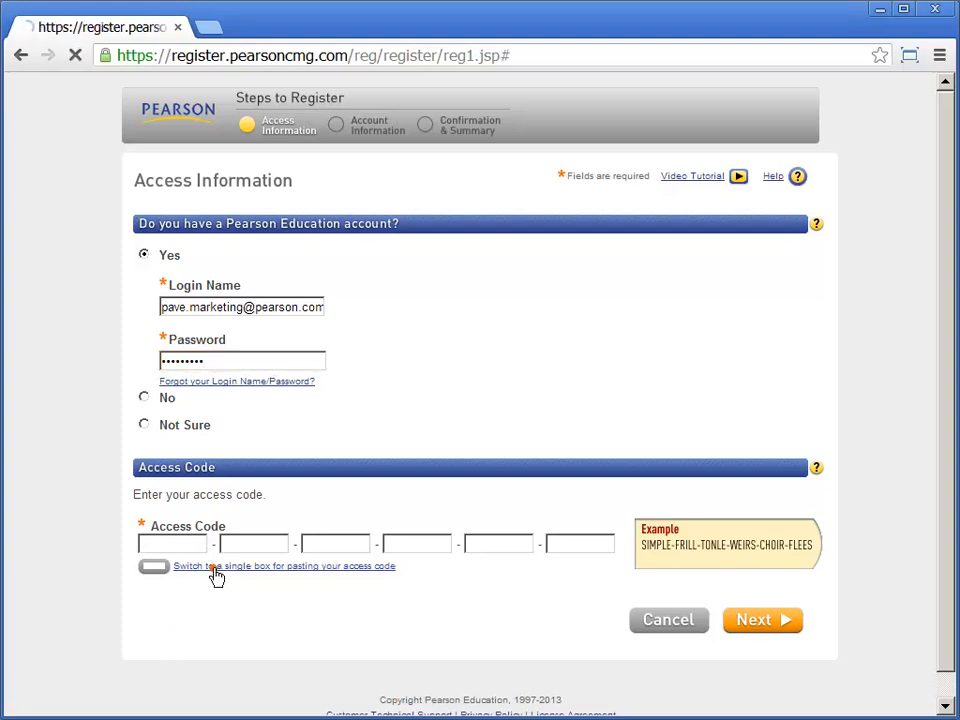
pyautogui.click(154, 566)
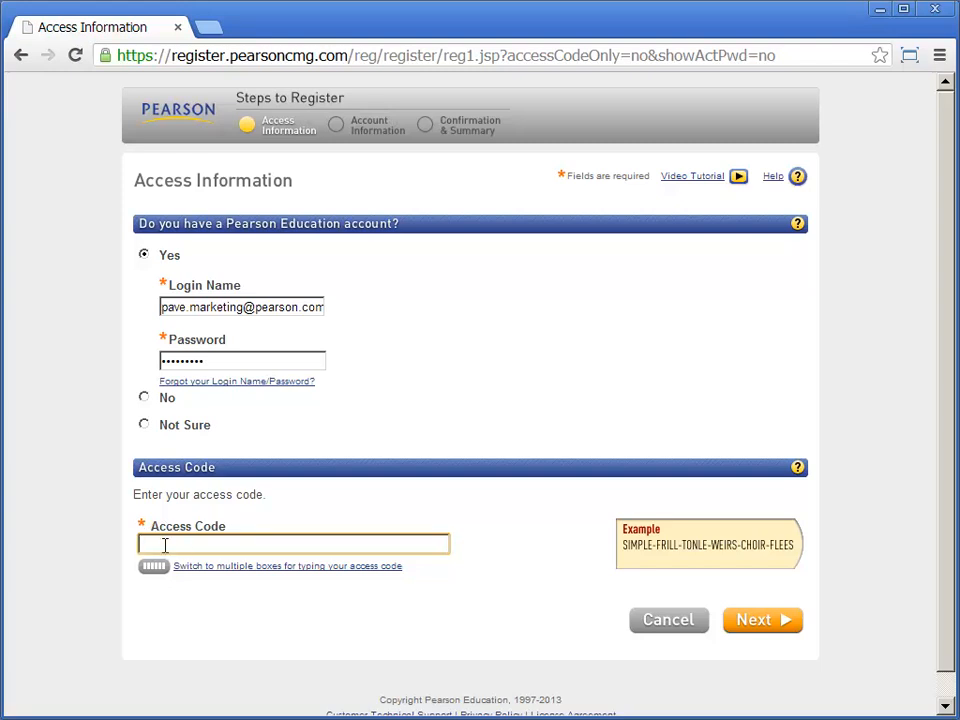
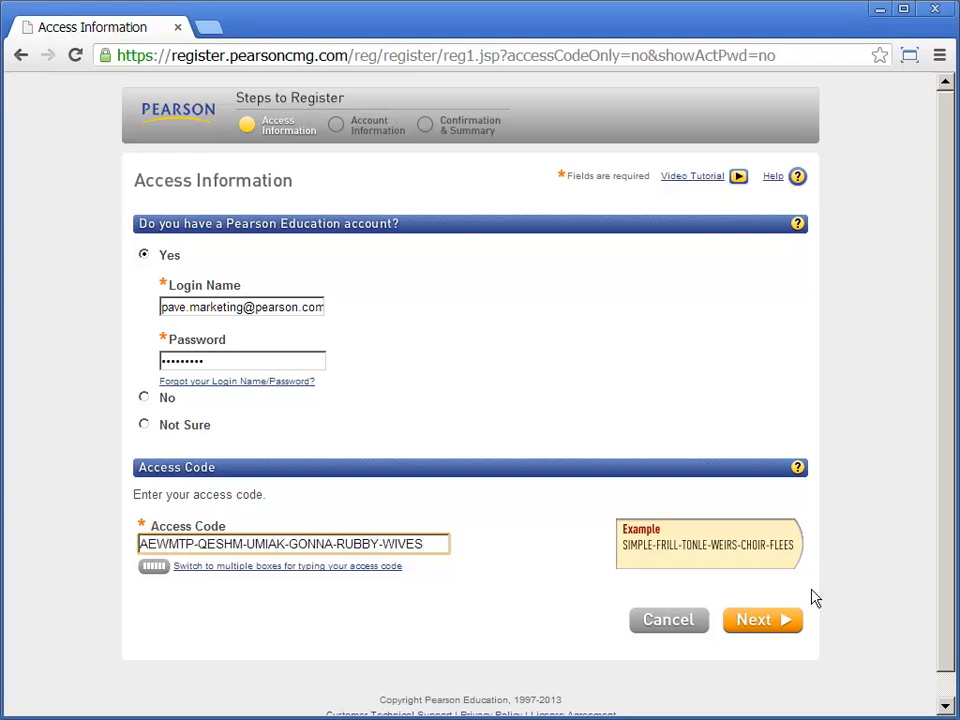
pyautogui.moveTo(780, 628)
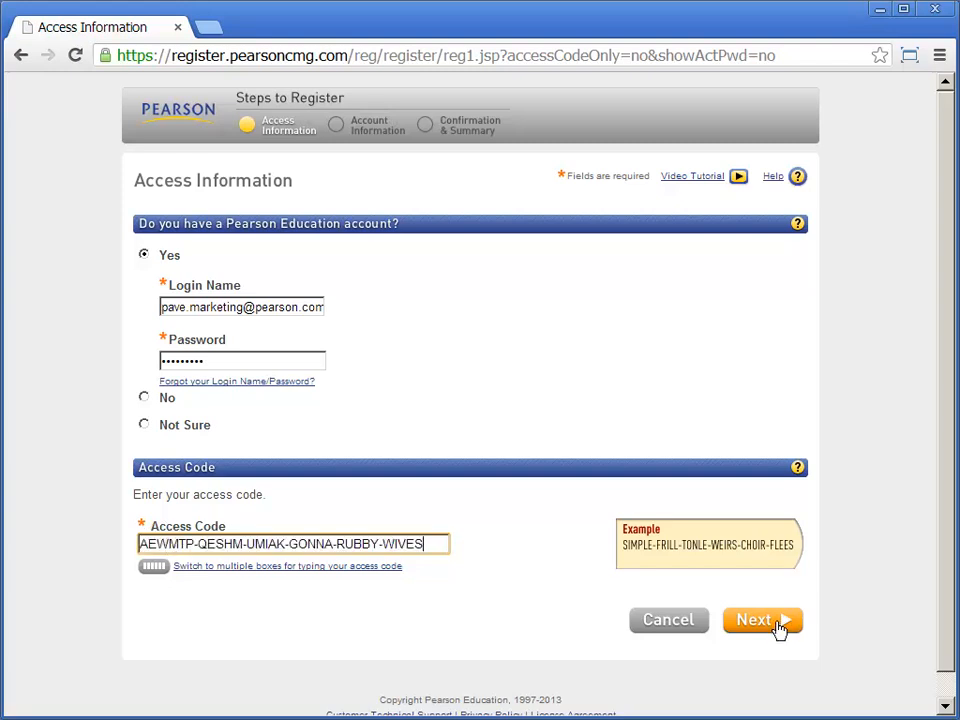
pyautogui.click(762, 620)
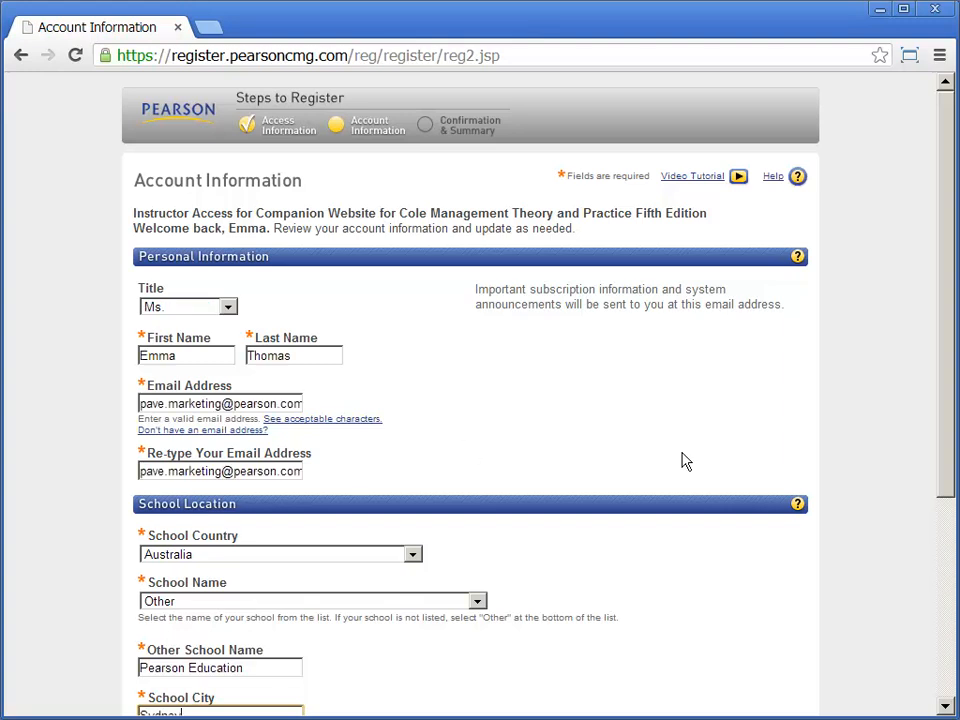
pyautogui.moveTo(472, 448)
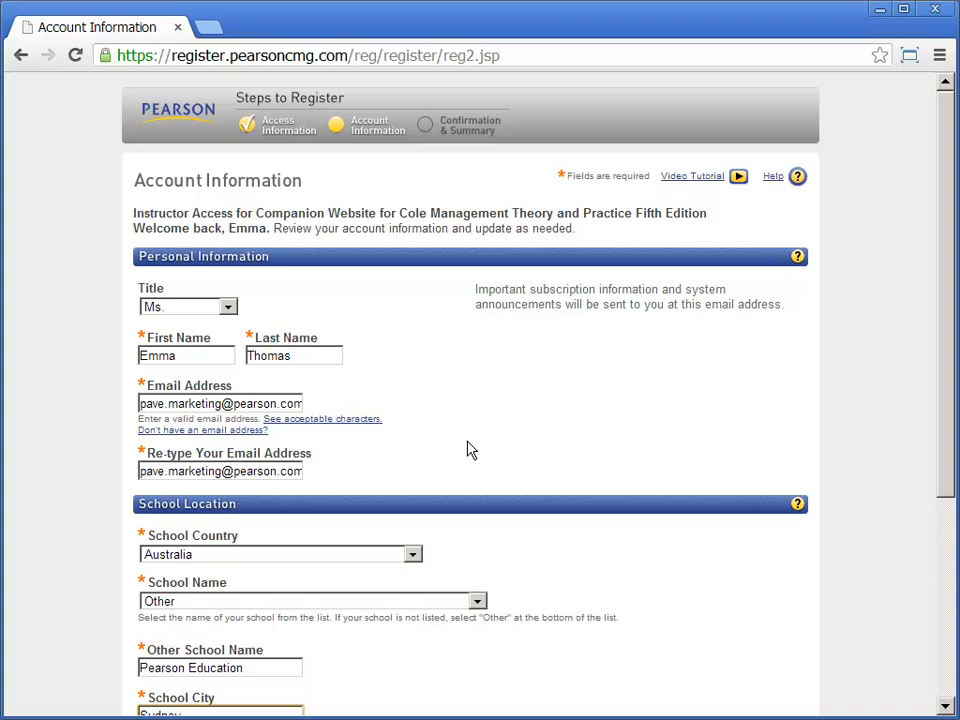
# Review the prefilled Account Information form and submit it with Next
pyautogui.scroll(-3)
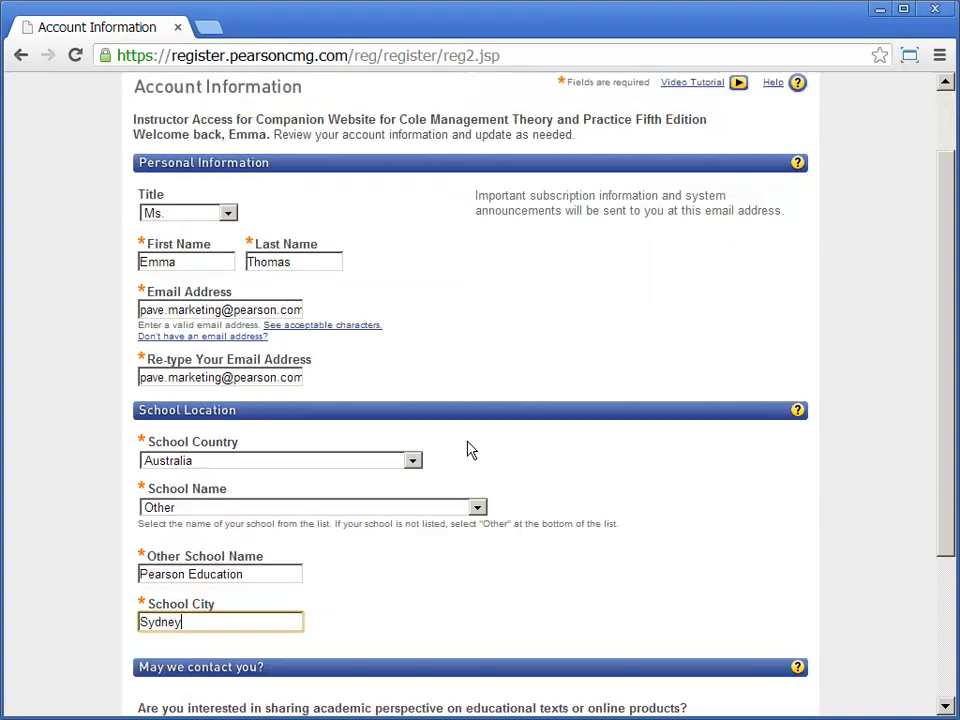
pyautogui.scroll(-3)
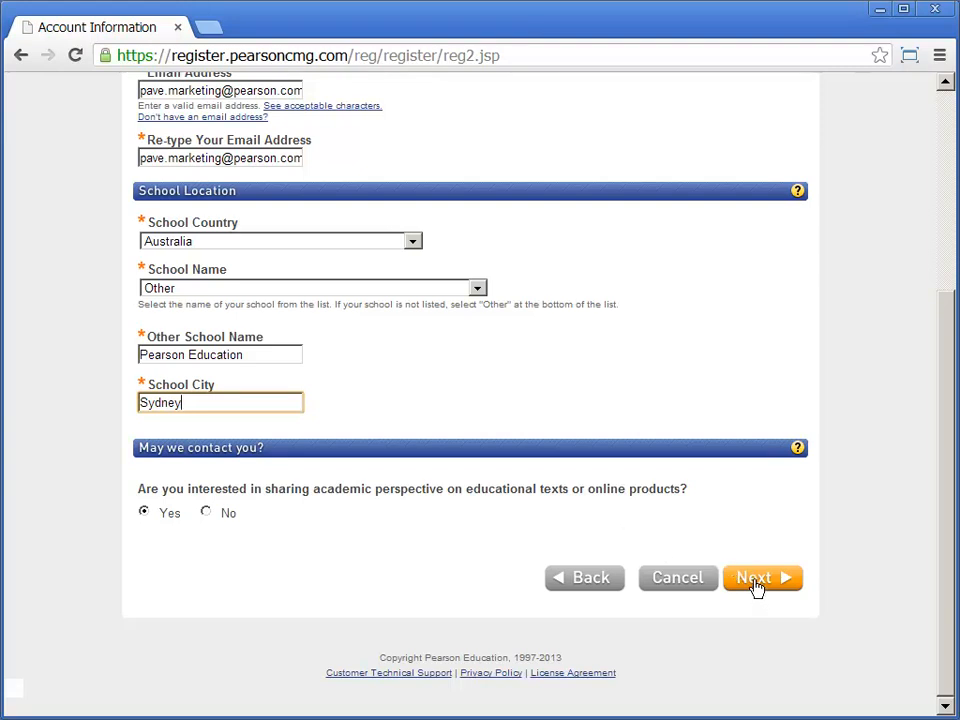
pyautogui.click(762, 576)
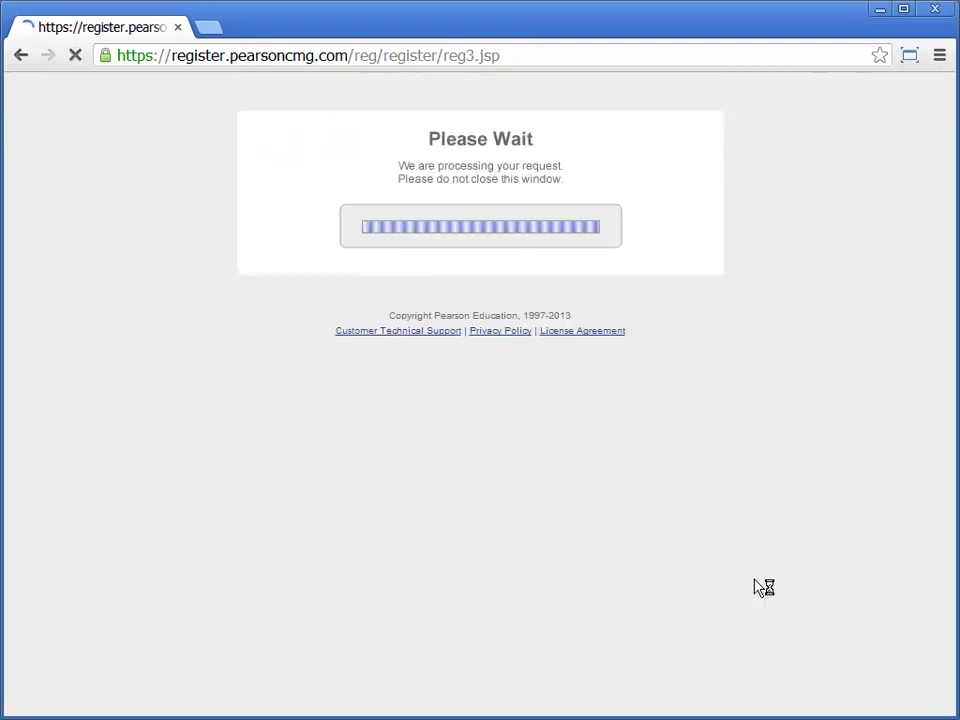